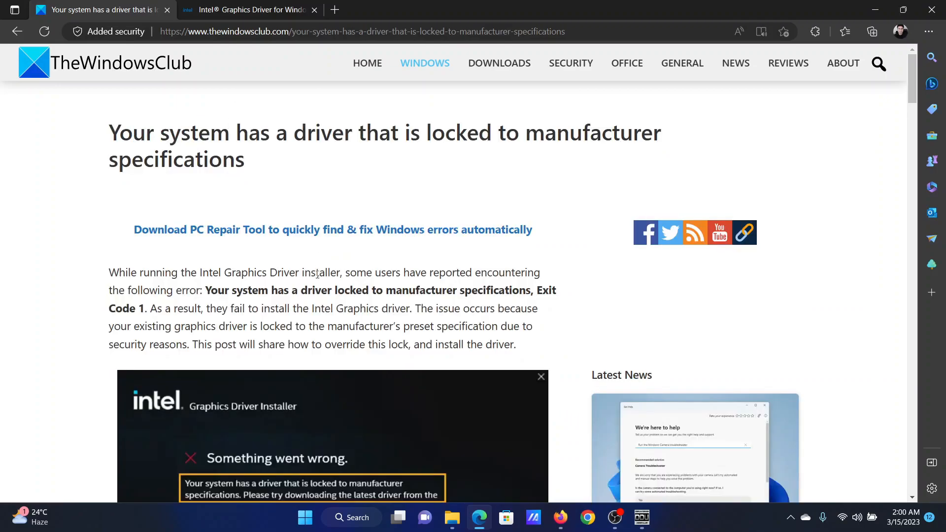
Scroll to the three fixes and '1] Check OS Requirements', then search Windows for System Information.
{"action": "scroll", "scroll_direction": "down", "scroll_amount": 3}
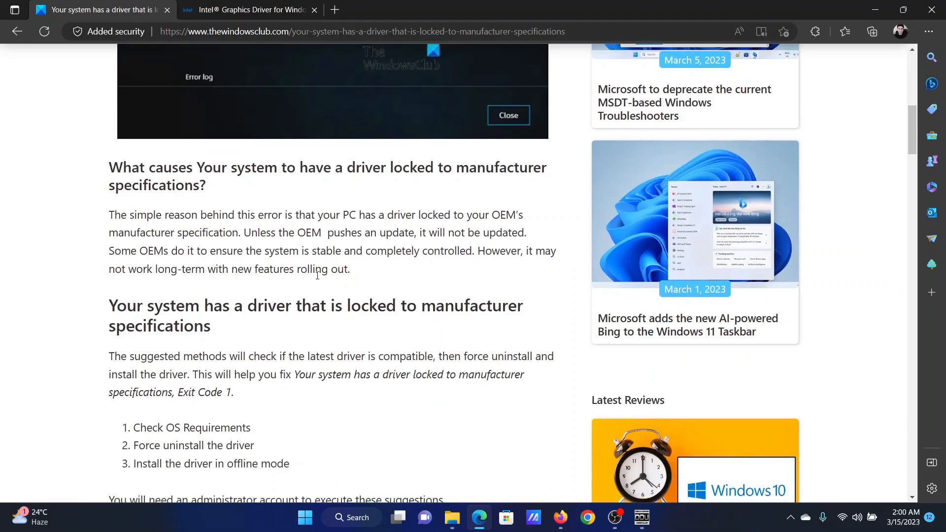
{"action": "scroll", "scroll_direction": "down", "scroll_amount": 3}
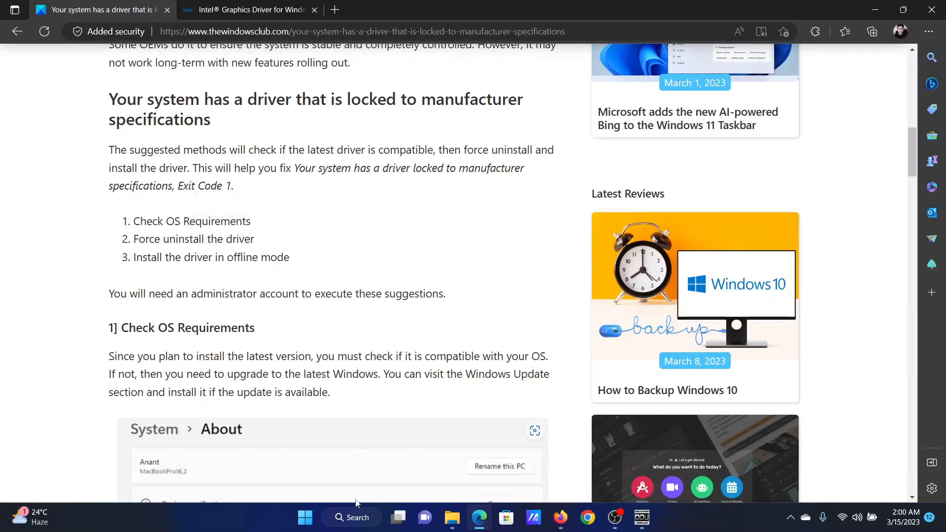
{"action": "left_click", "coordinate": [351, 517]}
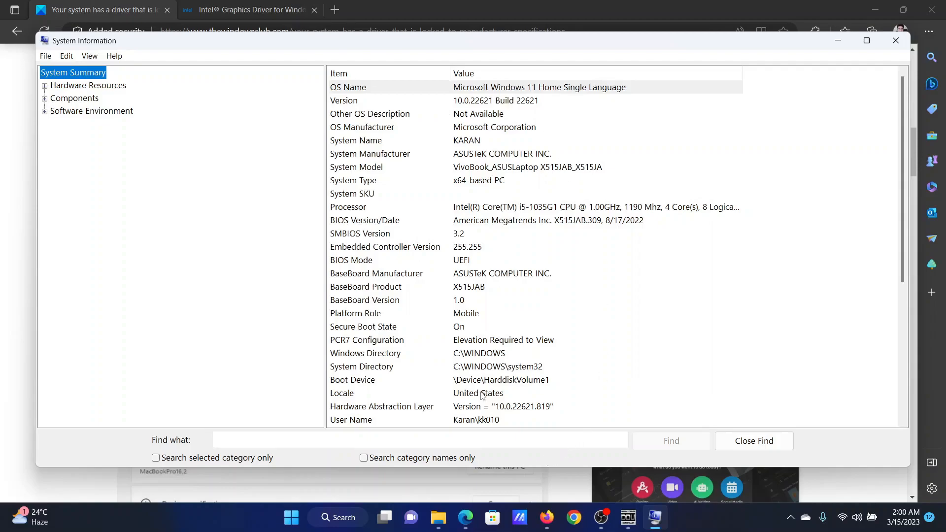
Review the OS Name and Version rows: Windows 11 Home Single Language, build 22621.
{"action": "scroll", "scroll_direction": "down", "scroll_amount": 3}
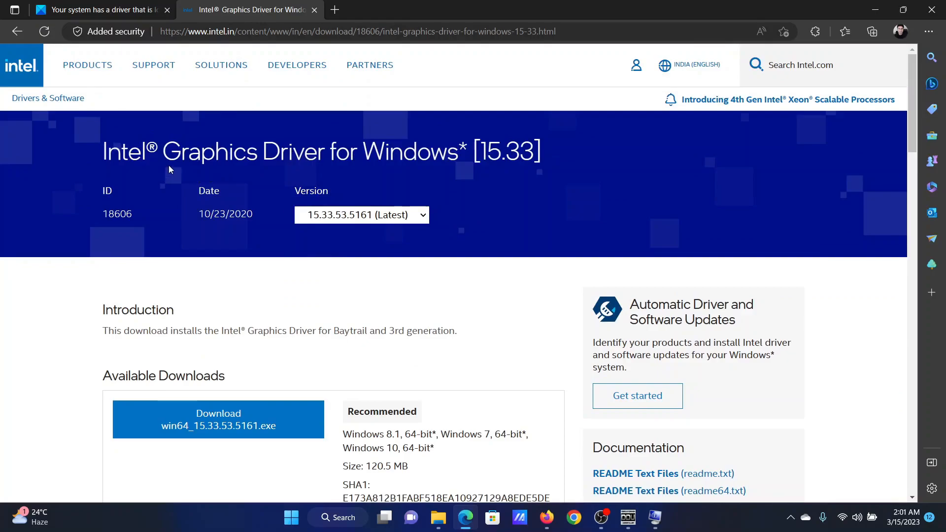
Scroll Intel's Graphics Driver 15.33 page to its available downloads, then return to the article tab.
{"action": "left_click", "coordinate": [820, 65]}
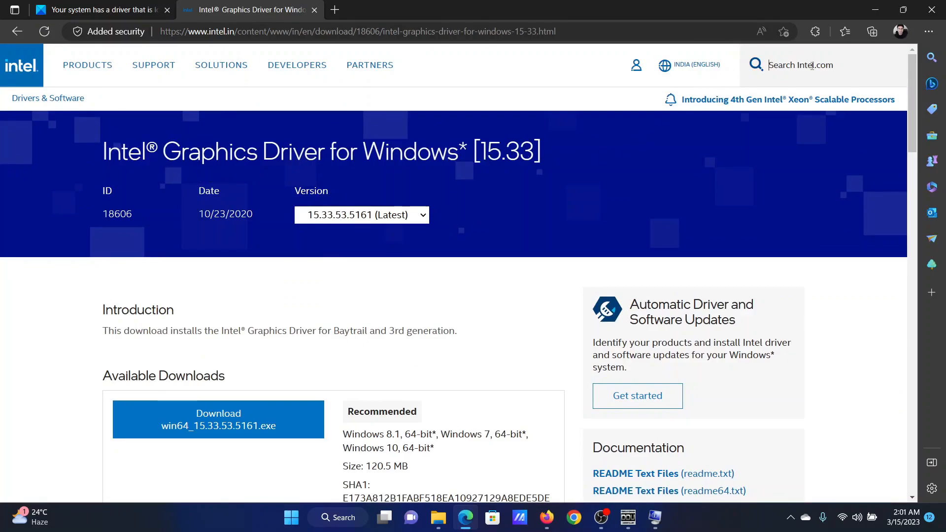
{"action": "scroll", "scroll_direction": "down", "scroll_amount": 3}
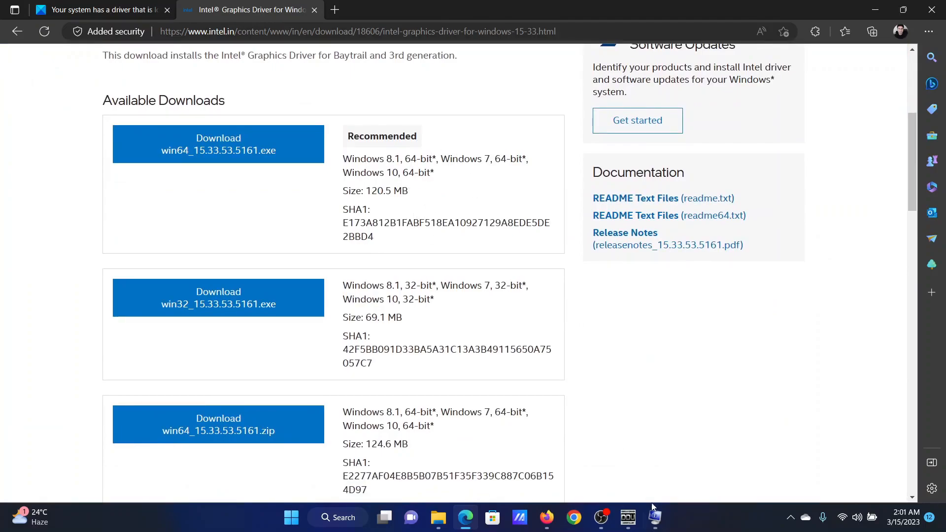
{"action": "left_click", "coordinate": [99, 10]}
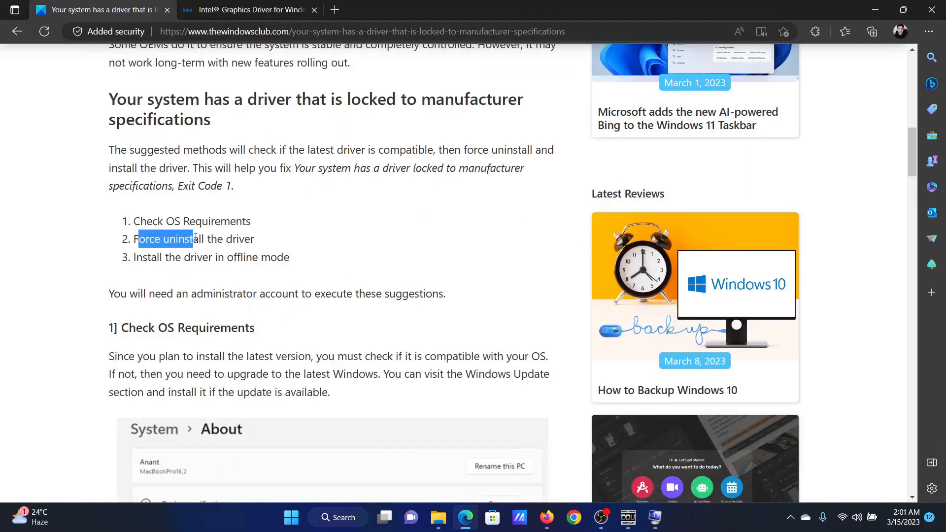
Scroll to '2] Force uninstall the driver' and its Display Driver Uninstaller link.
{"action": "scroll", "scroll_direction": "down", "scroll_amount": 3}
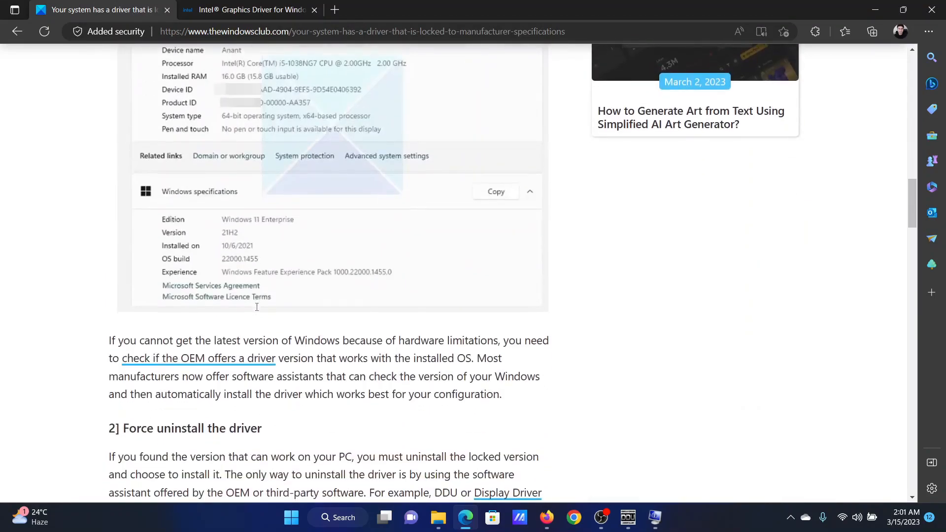
{"action": "scroll", "scroll_direction": "down", "scroll_amount": 3}
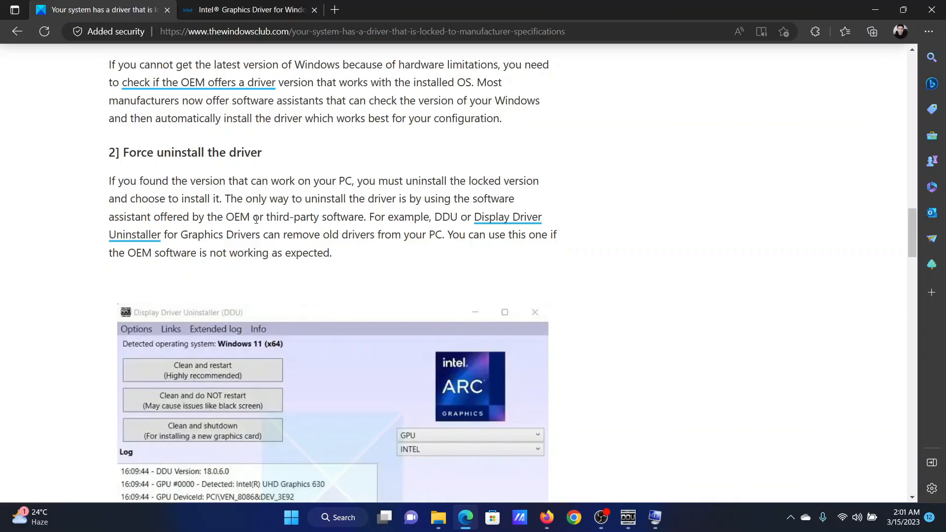
{"action": "mouse_move", "coordinate": [516, 220]}
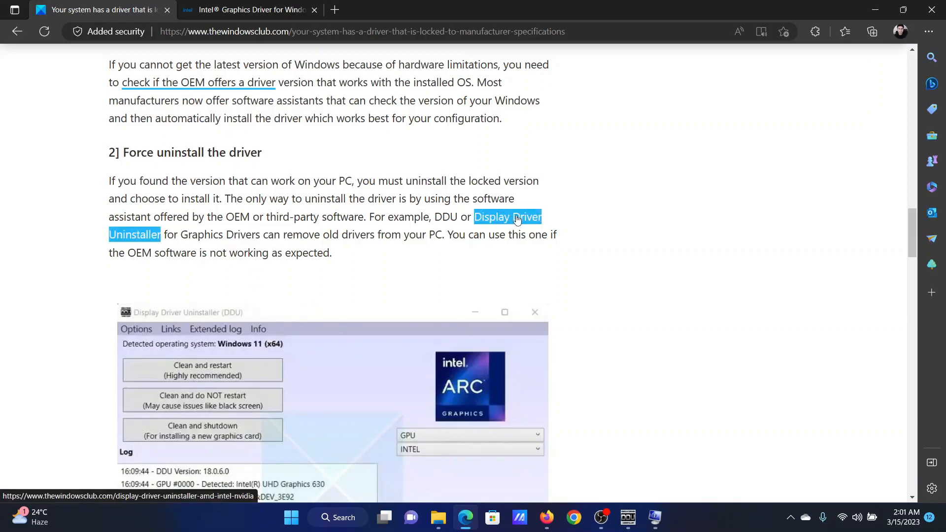
{"action": "mouse_move", "coordinate": [510, 227]}
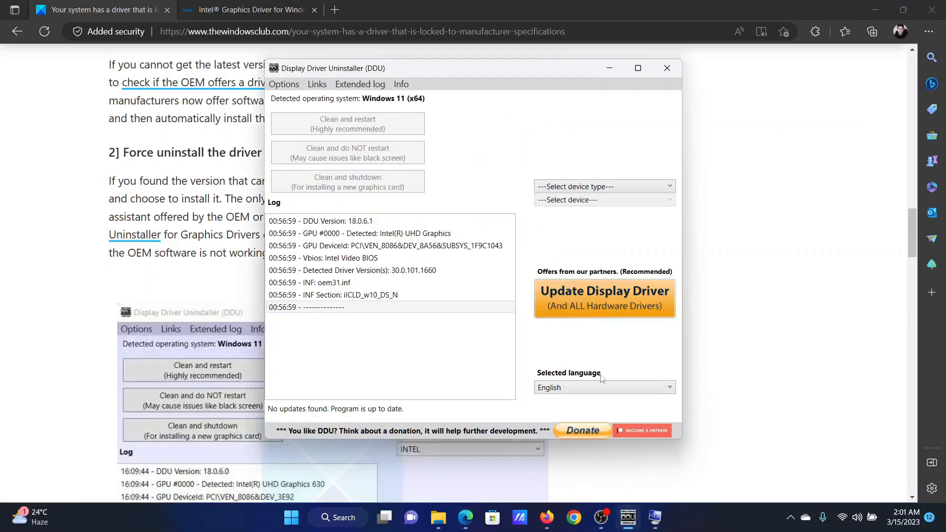
{"action": "mouse_move", "coordinate": [360, 128]}
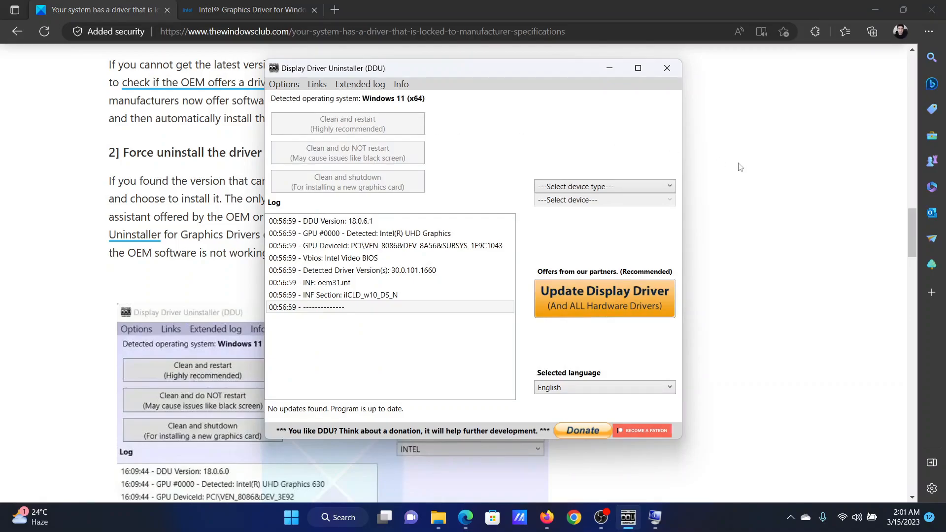
Bring the article back in front after reviewing DDU's Intel UHD Graphics detection.
{"action": "left_click", "coordinate": [666, 67]}
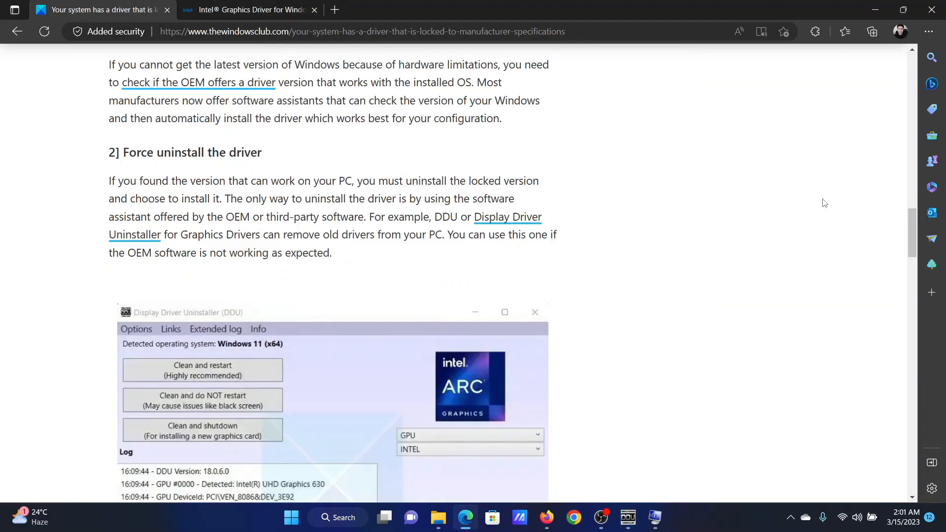
Scroll to '3] Install the driver in offline mode' and open the system tray network settings.
{"action": "scroll", "scroll_direction": "down", "scroll_amount": 3}
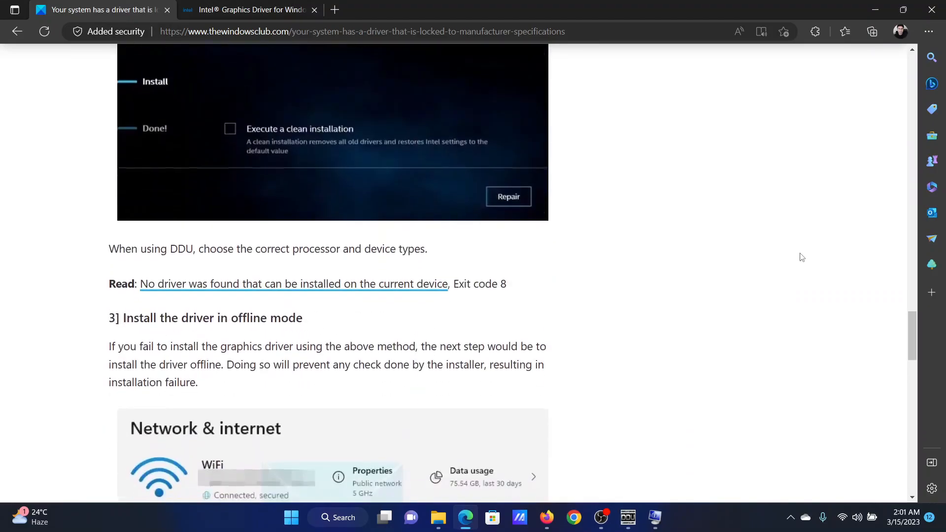
{"action": "scroll", "scroll_direction": "down", "scroll_amount": 3}
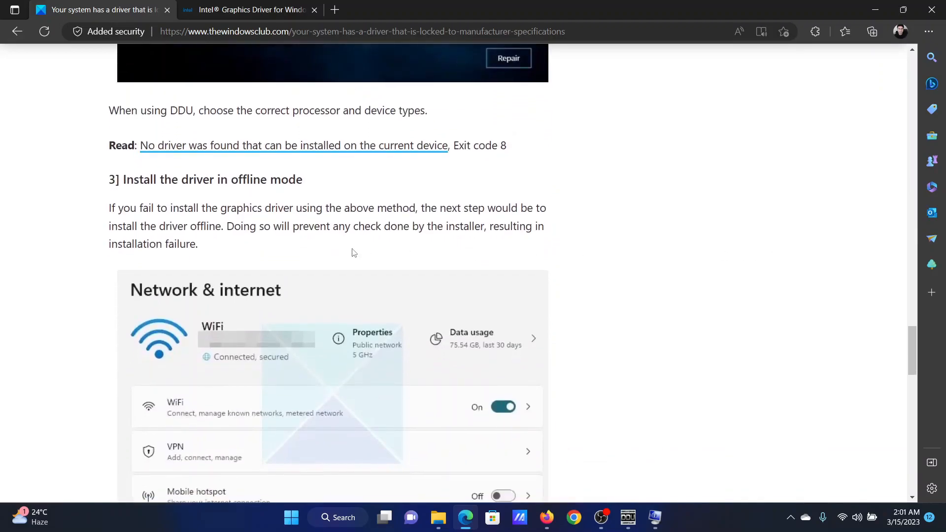
{"action": "mouse_move", "coordinate": [516, 251]}
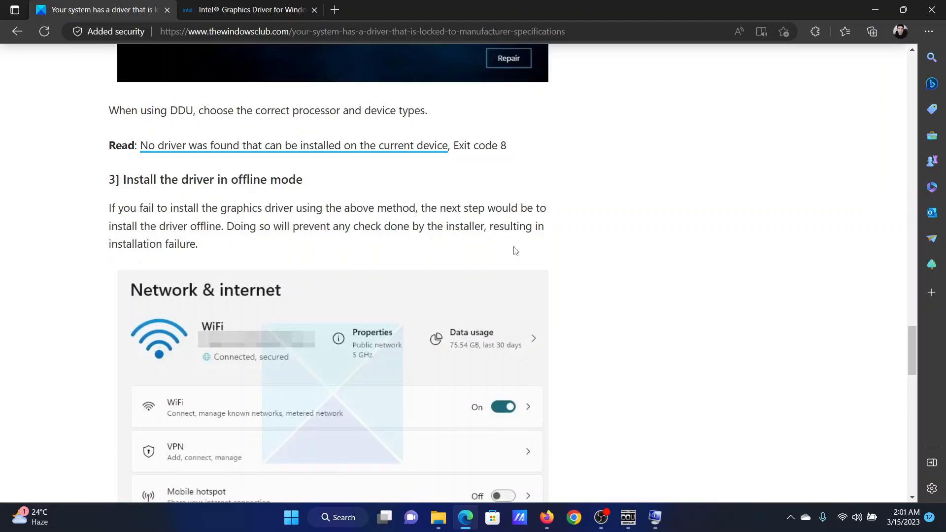
{"action": "mouse_move", "coordinate": [647, 263]}
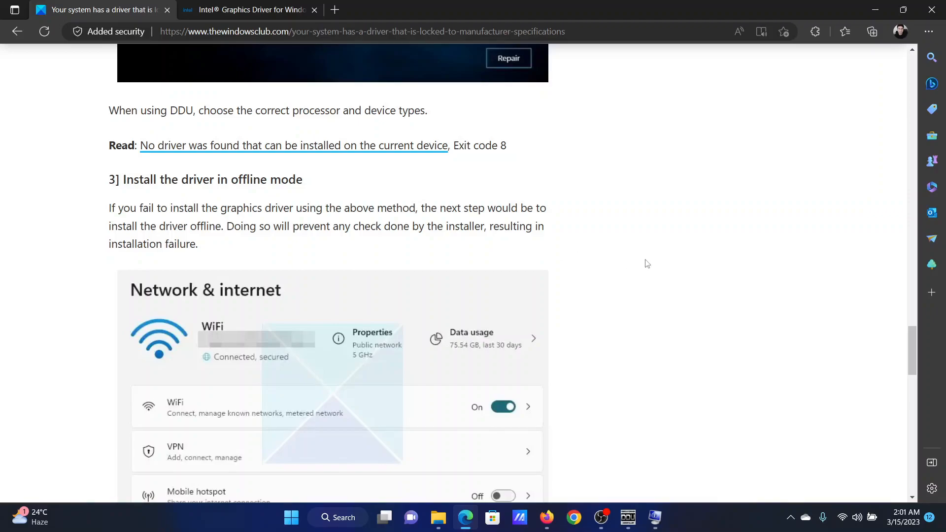
{"action": "mouse_move", "coordinate": [839, 477]}
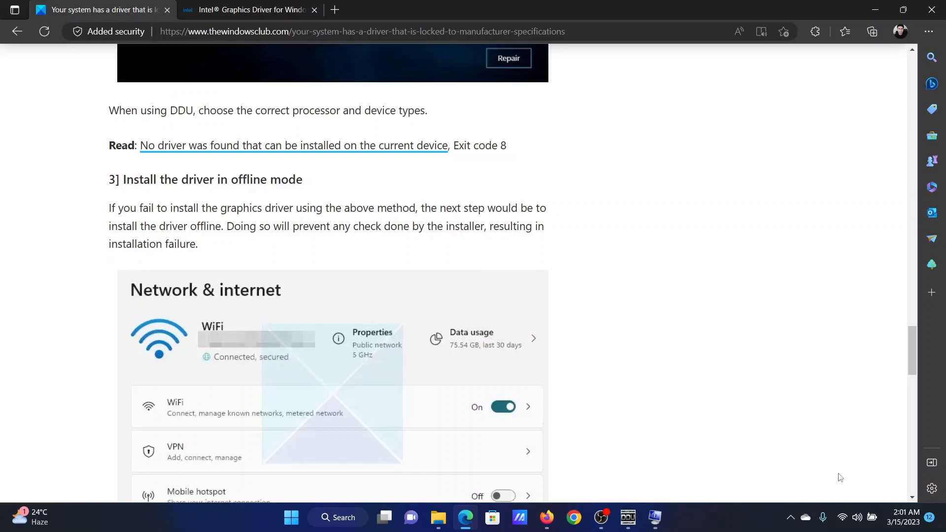
{"action": "left_click", "coordinate": [857, 518]}
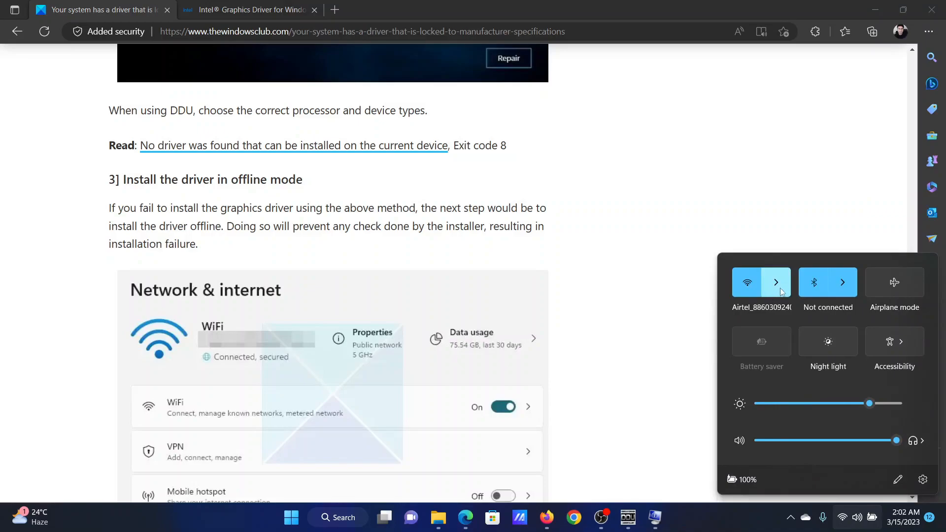
Switch the Wi-Fi toggle off in the network list and dismiss the panel.
{"action": "left_click", "coordinate": [776, 282]}
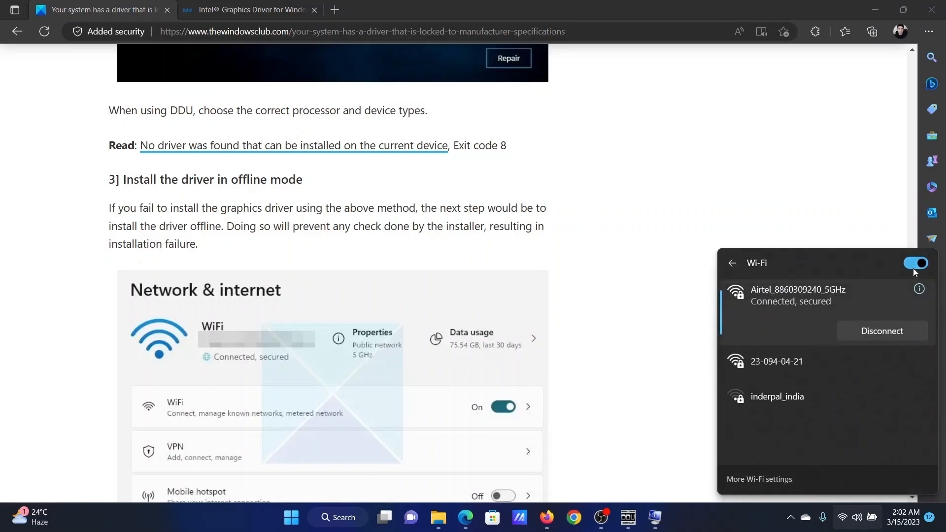
{"action": "left_click", "coordinate": [915, 263]}
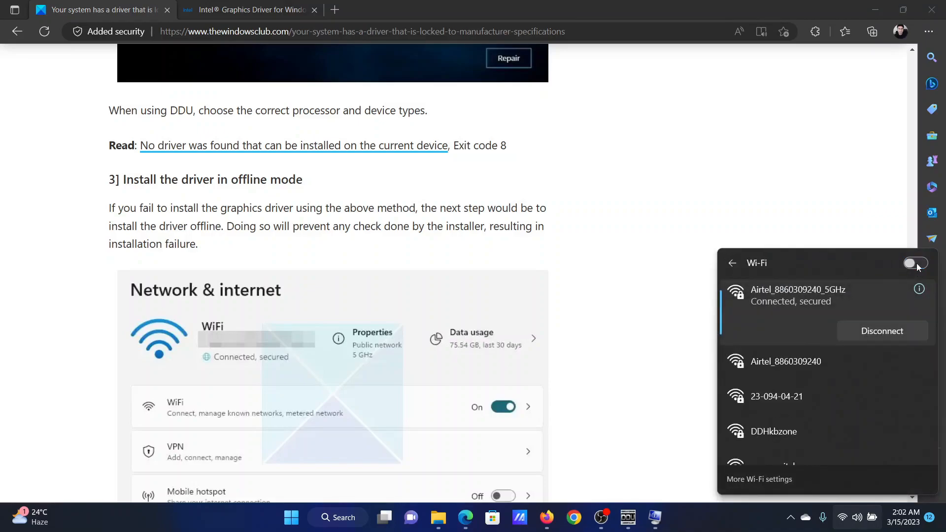
{"action": "left_click", "coordinate": [832, 222]}
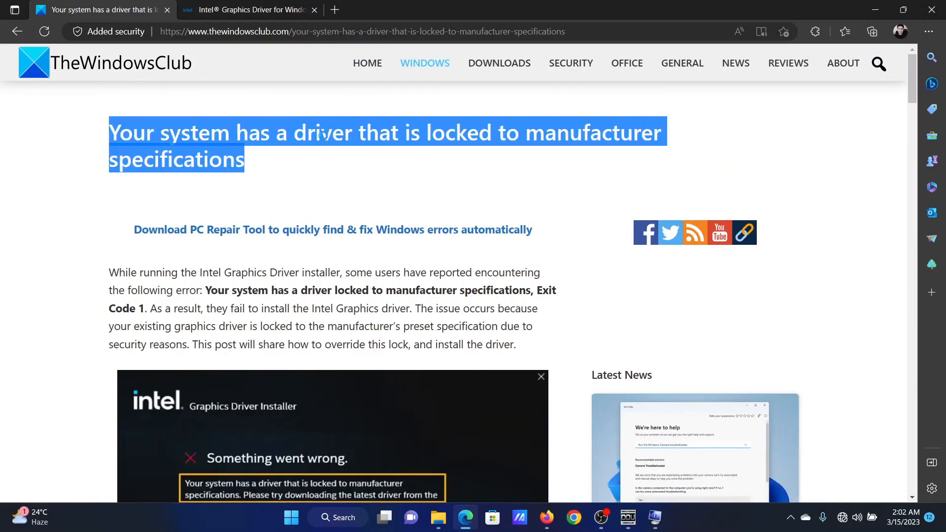
{"action": "mouse_move", "coordinate": [313, 209]}
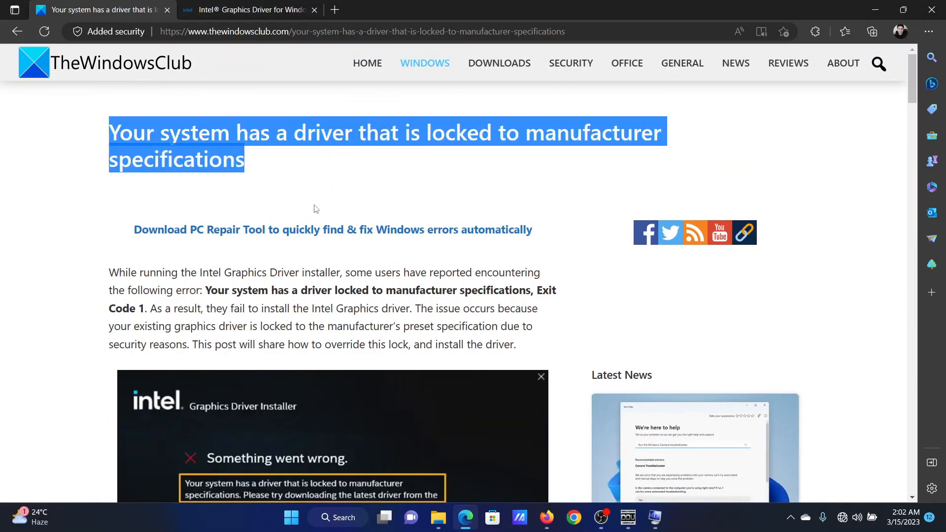
Deselect the article title at the top of the guide, above the 'Something went wrong' error.
{"action": "left_click", "coordinate": [314, 208]}
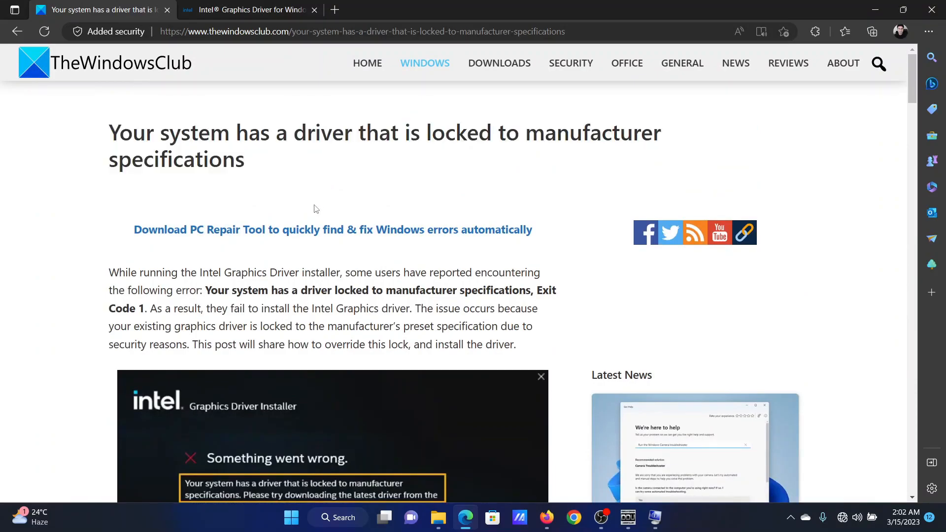